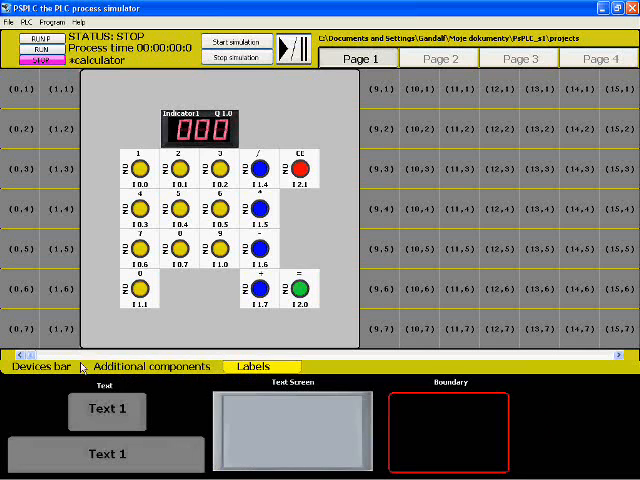
- Start PLCSIM and begin downloading the calculator program to the simulated CPU via PLC > Download
click(40, 366)
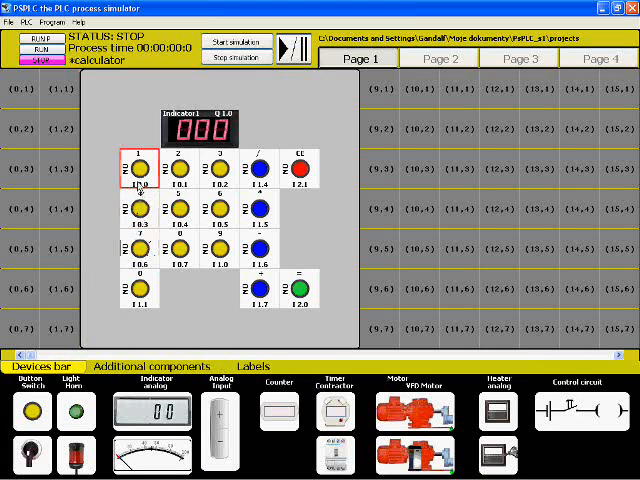
click(214, 212)
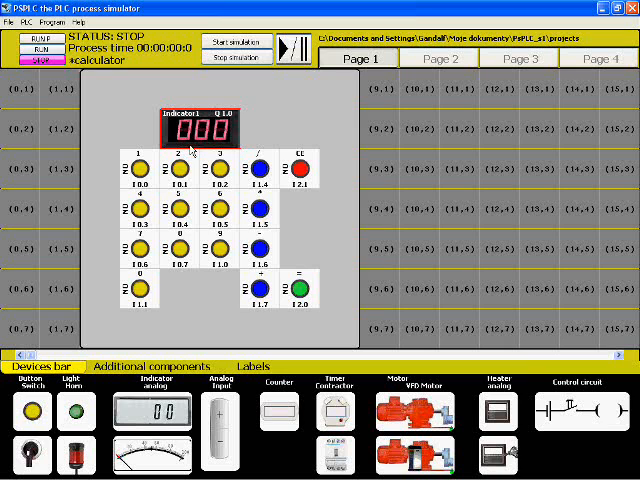
click(180, 178)
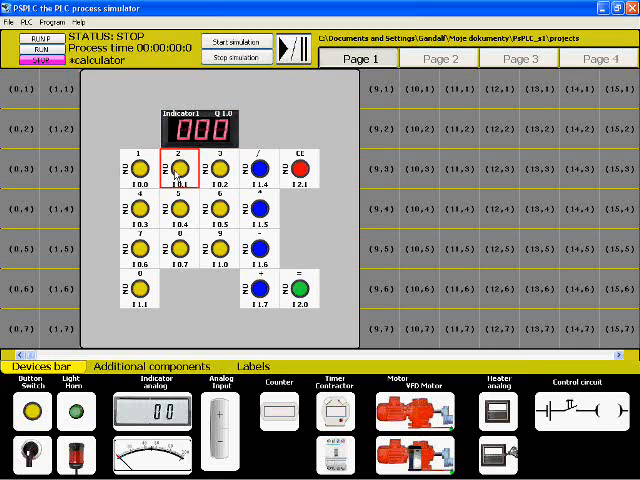
click(146, 216)
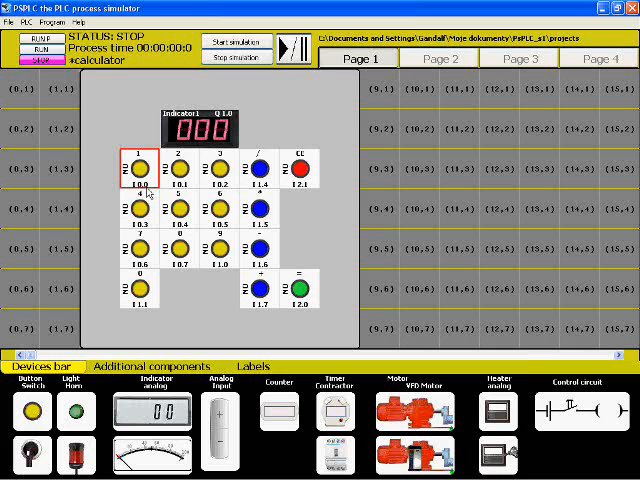
click(264, 170)
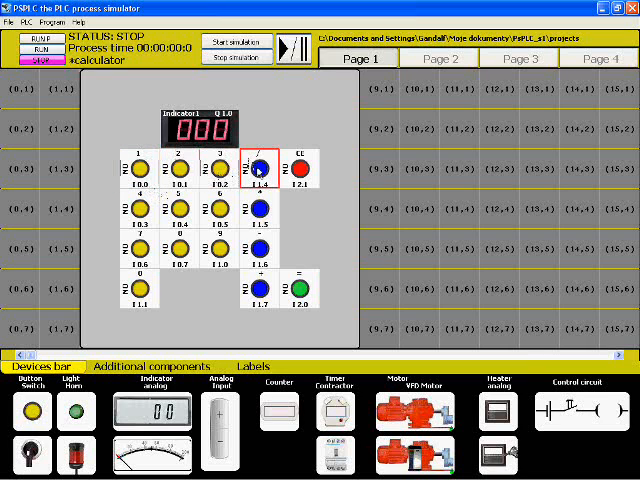
click(292, 170)
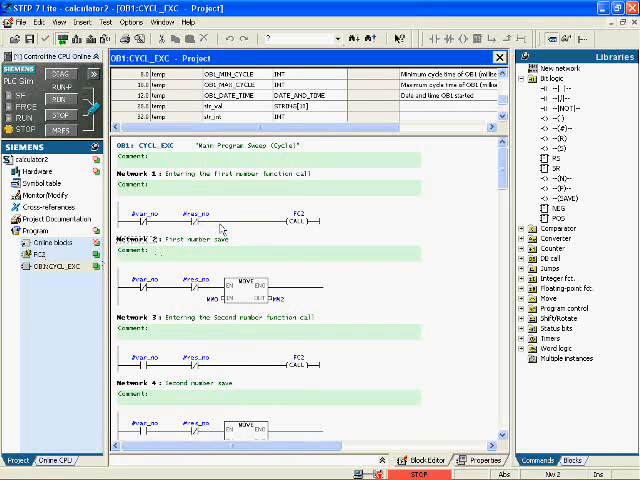
- Review the FC2 function block, scrolling through its logic
double_click(40, 252)
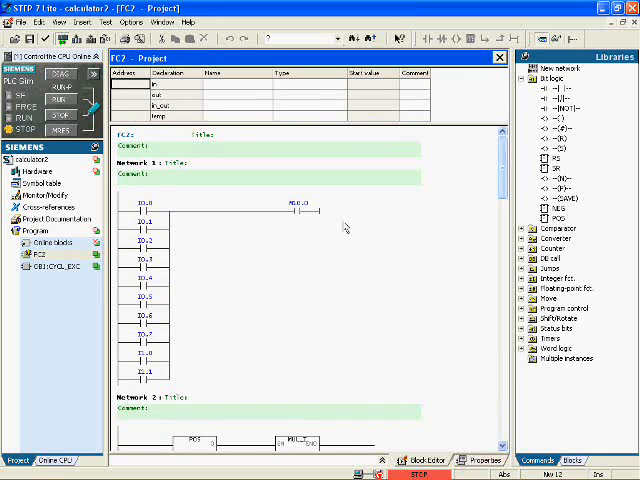
scroll(down, 3)
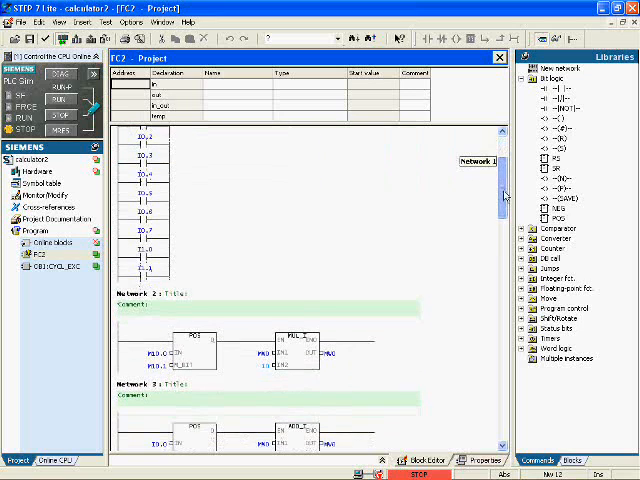
scroll(down, 3)
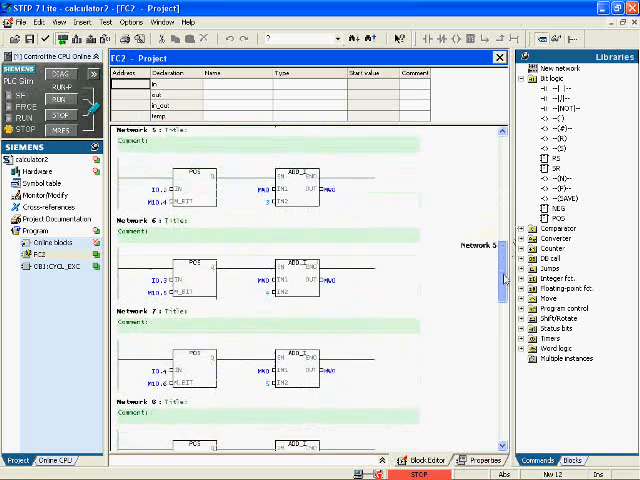
scroll(down, 3)
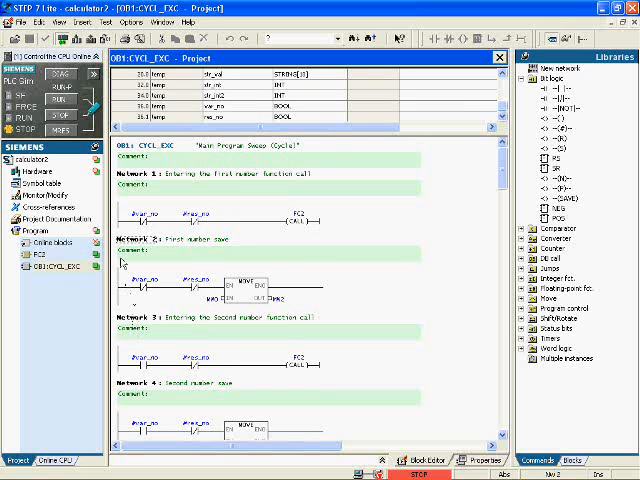
mouse_move(308, 242)
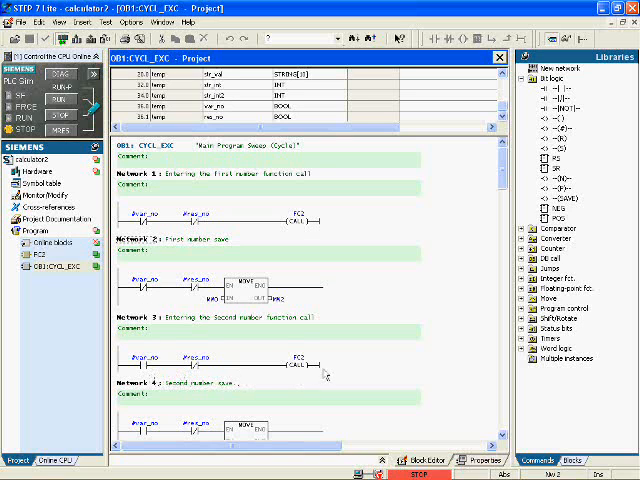
mouse_move(442, 222)
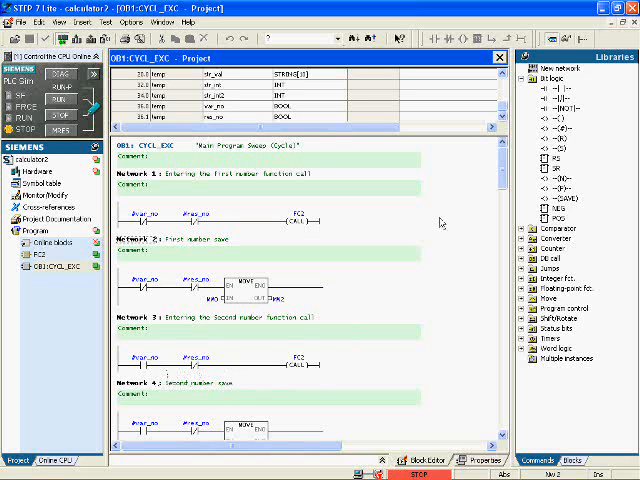
scroll(down, 3)
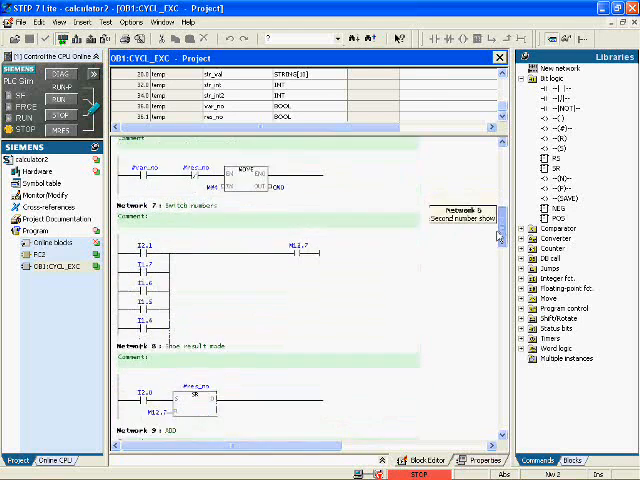
scroll(down, 3)
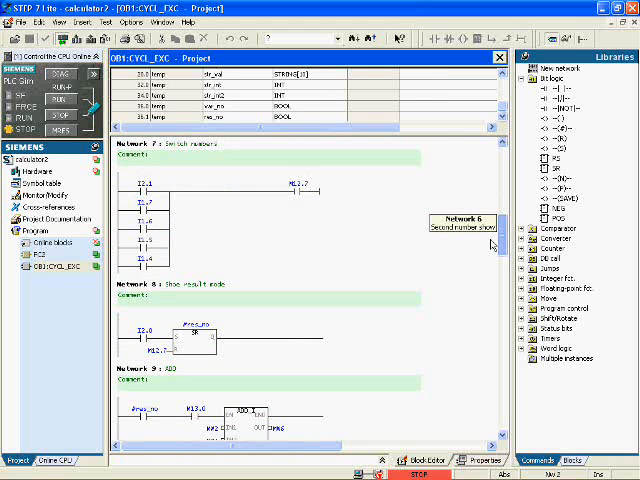
scroll(down, 3)
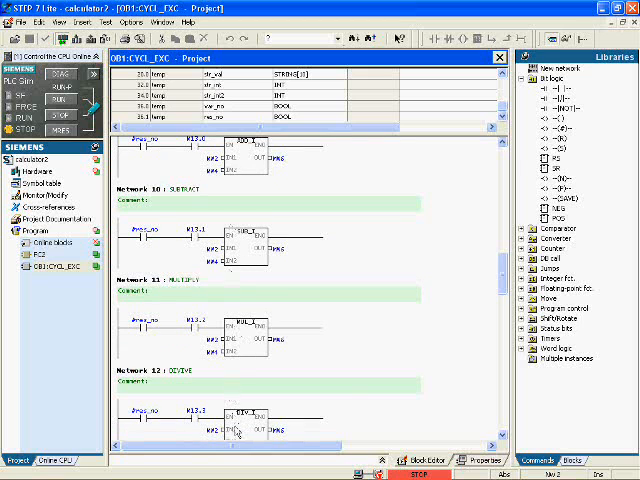
scroll(down, 3)
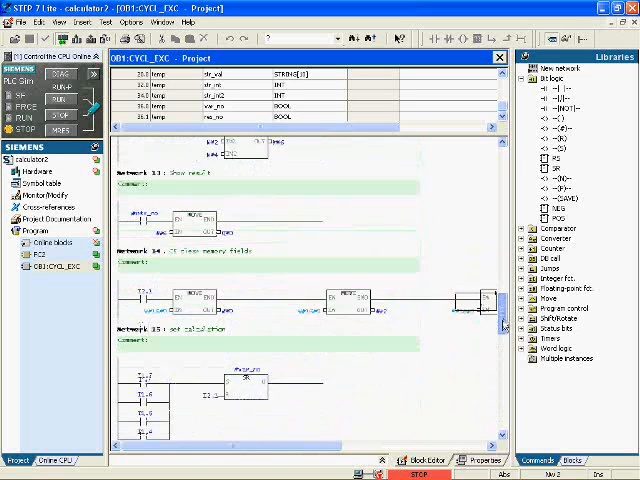
scroll(down, 3)
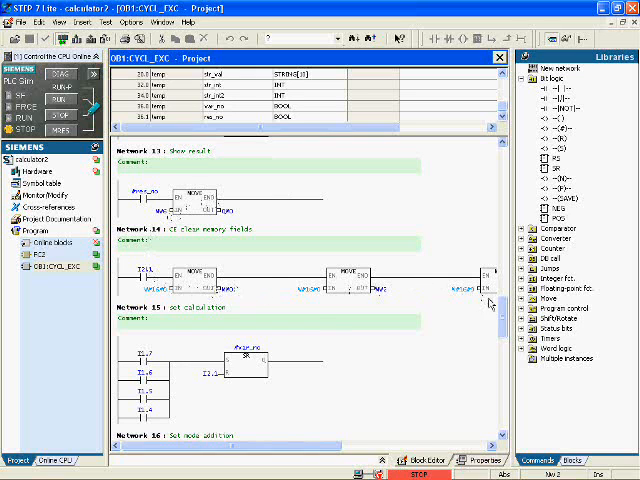
scroll(down, 3)
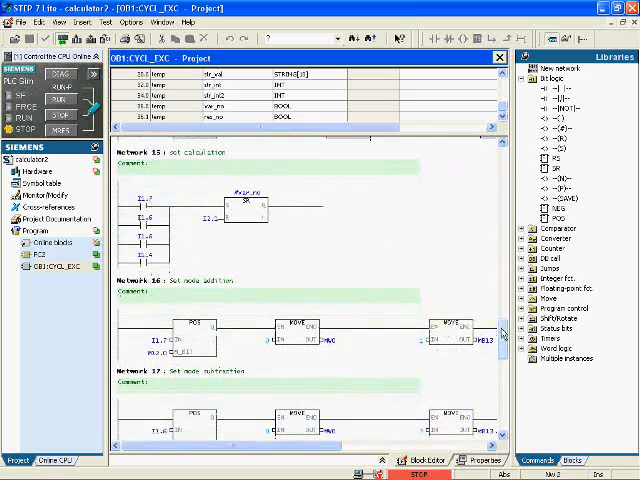
scroll(down, 3)
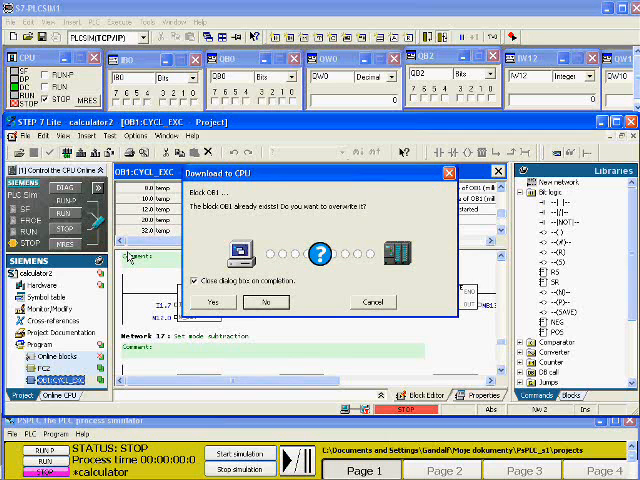
- Confirm Yes to overwrite the existing block stored on the simulated CPU
click(208, 302)
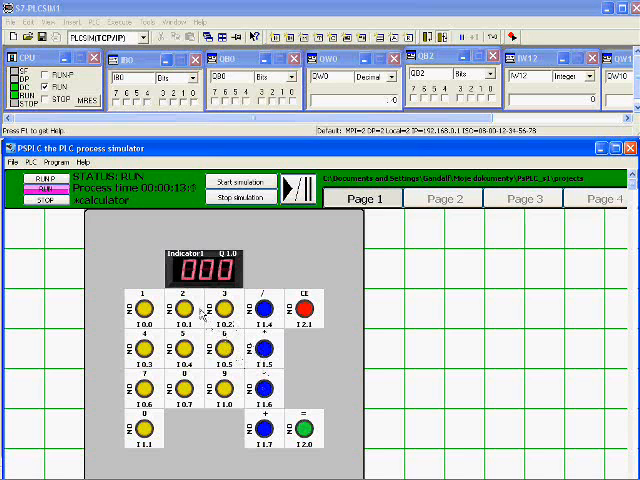
- Enter digit 3 on the running calculator so the display reads 003, then select the 7-segment indicator
click(216, 314)
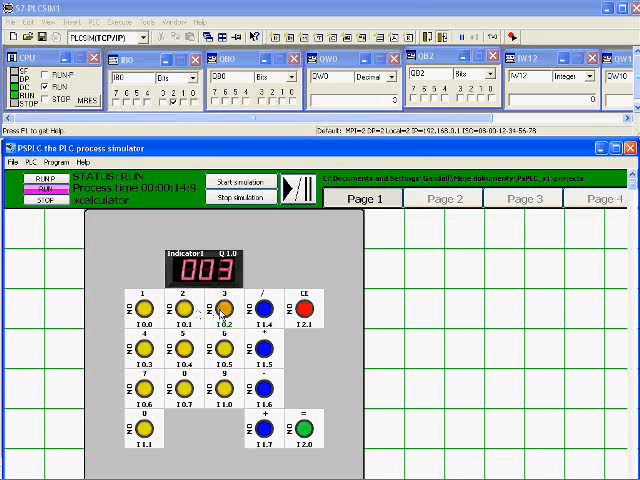
click(290, 424)
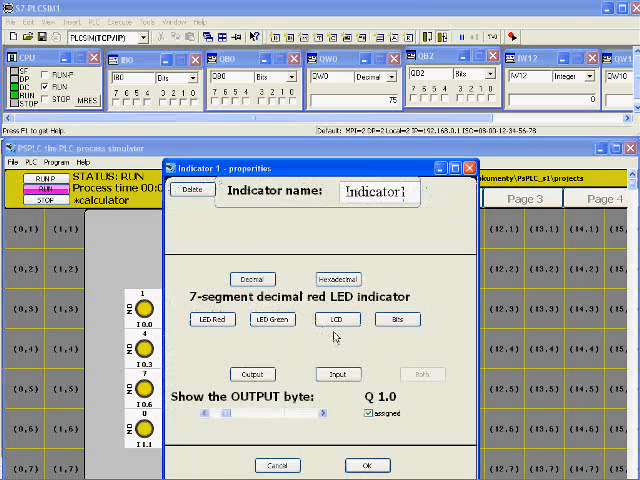
- Switch the indicator to a decimal LCD 7-segment style and confirm with OK
click(336, 320)
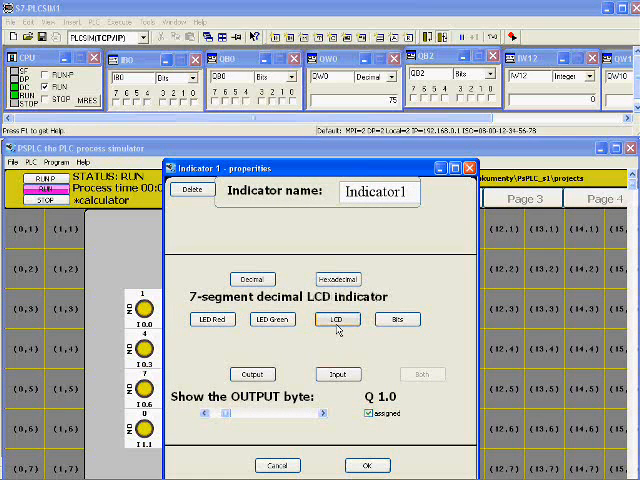
click(368, 464)
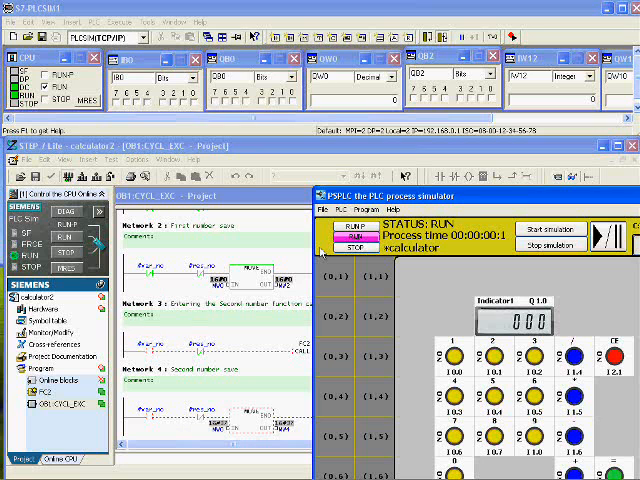
mouse_move(580, 190)
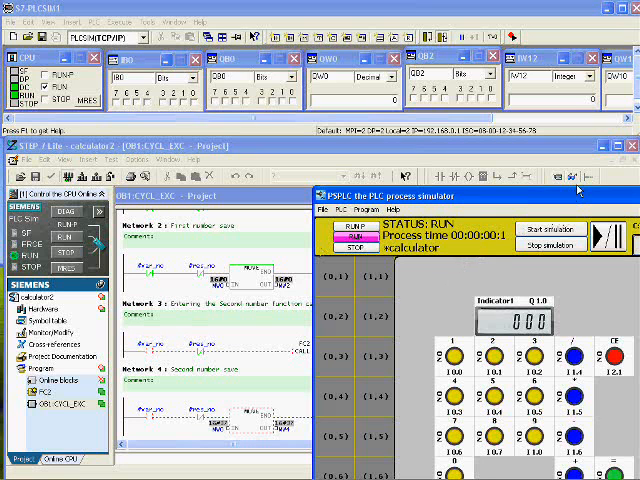